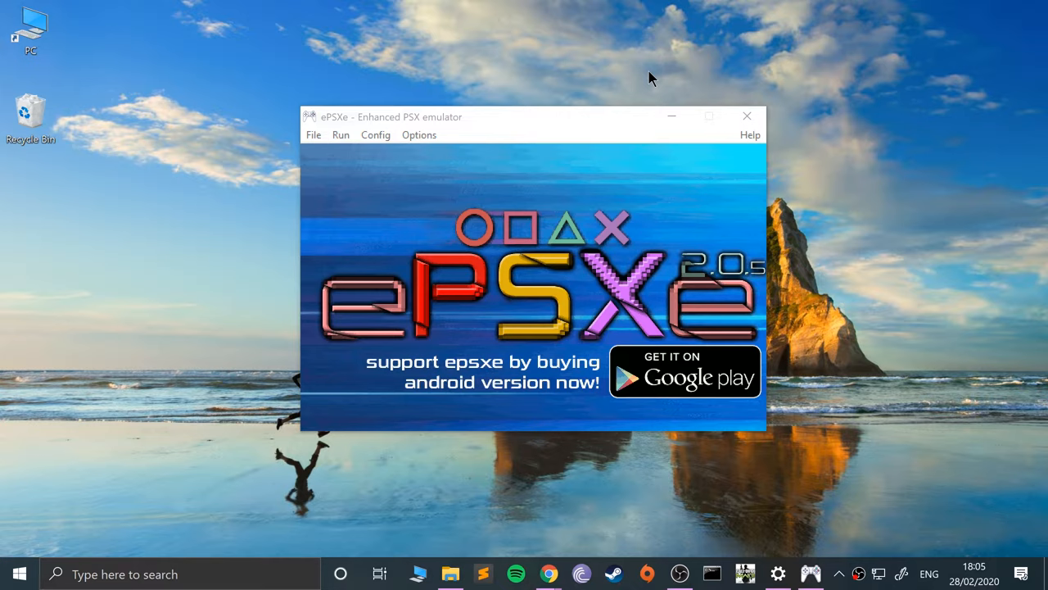
pyautogui.moveTo(688, 264)
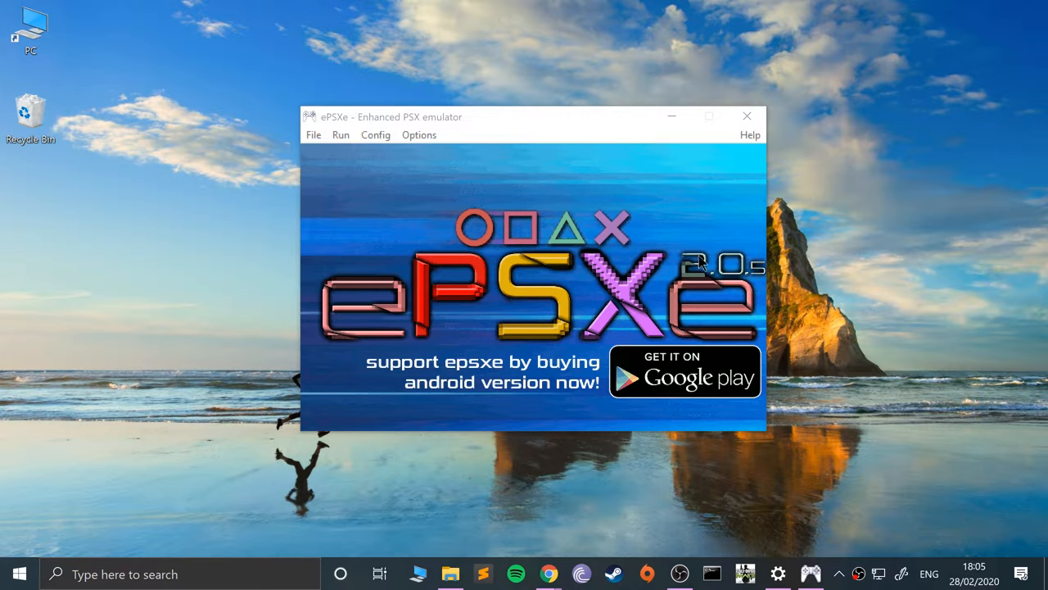
pyautogui.moveTo(812, 276)
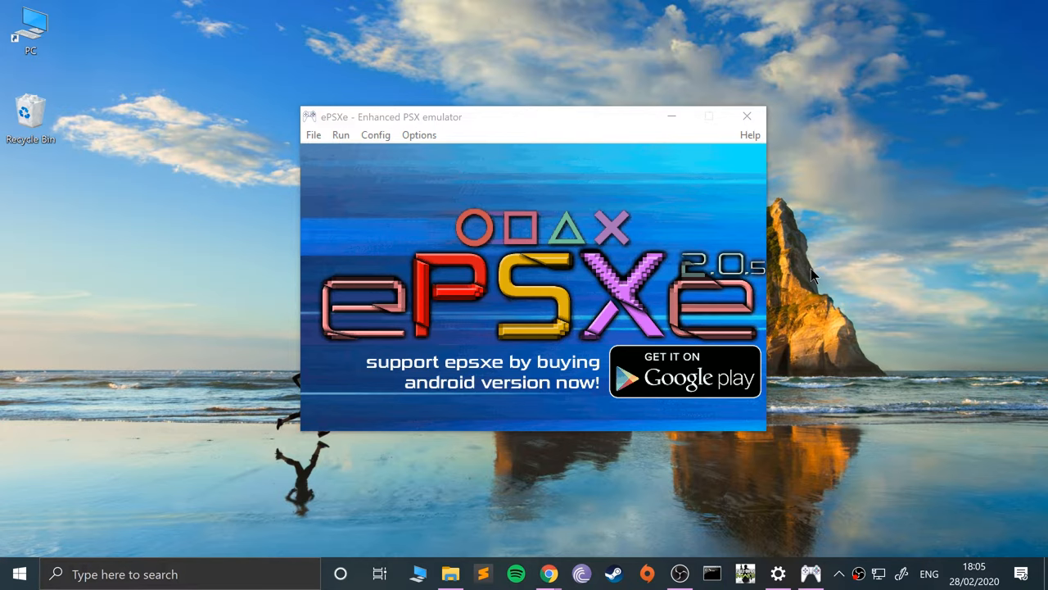
# Start Run ISO and browse up to the isos folder listing the game folders.
pyautogui.click(312, 134)
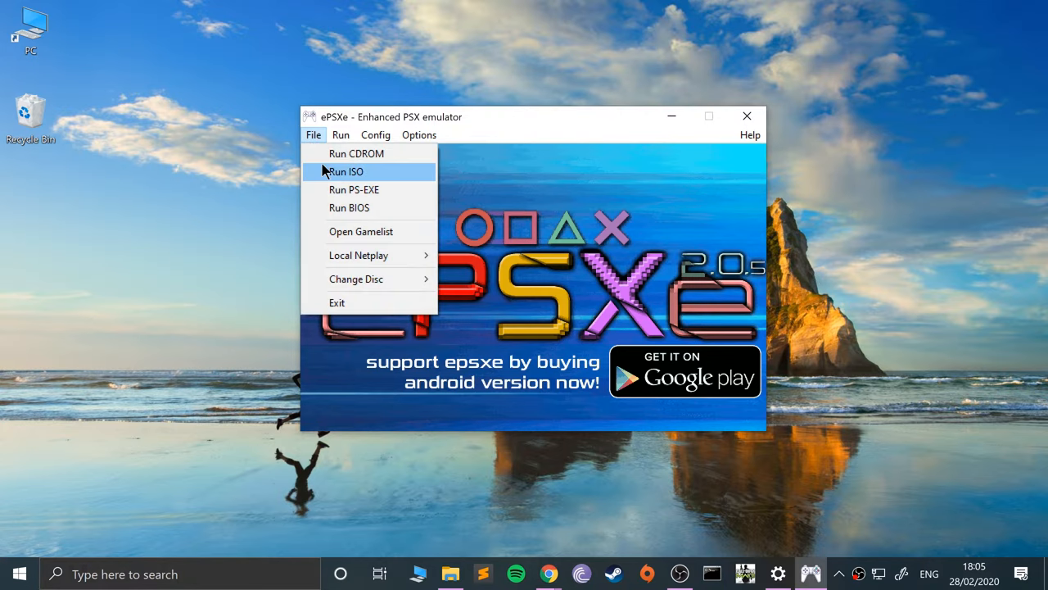
pyautogui.click(346, 172)
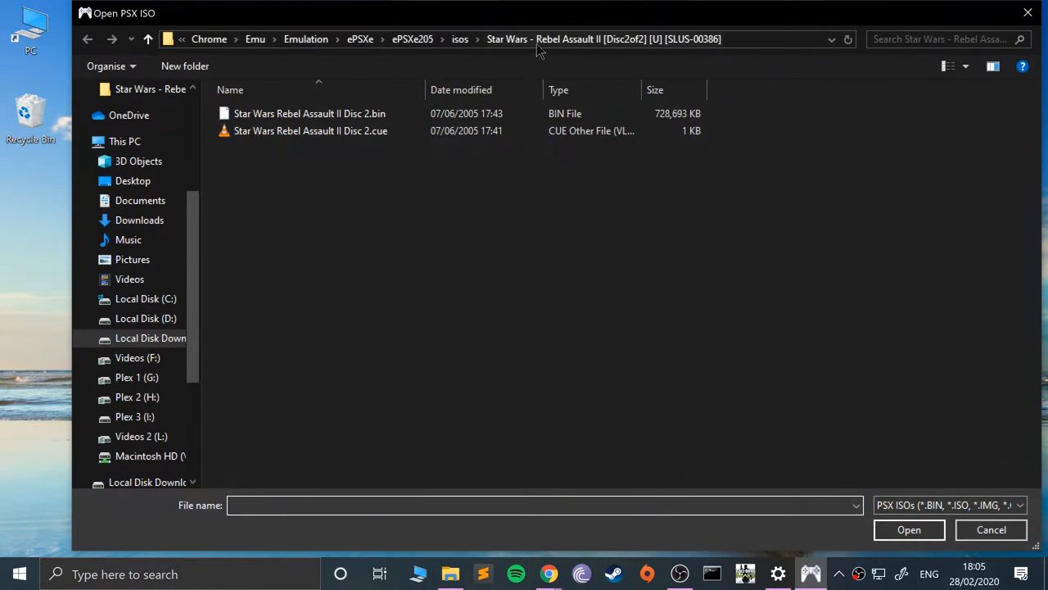
pyautogui.click(486, 40)
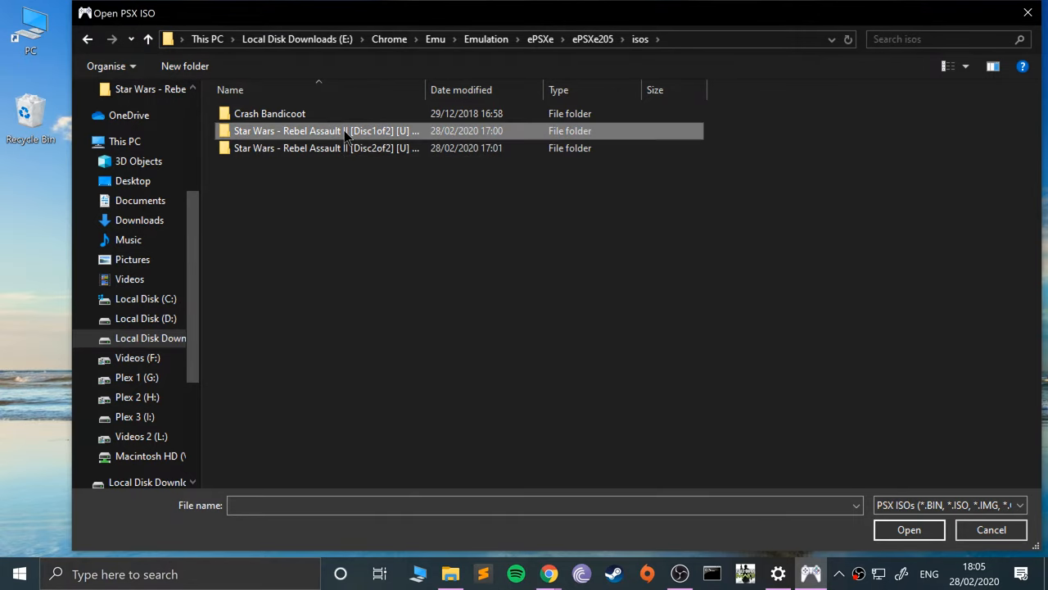
pyautogui.doubleClick(318, 131)
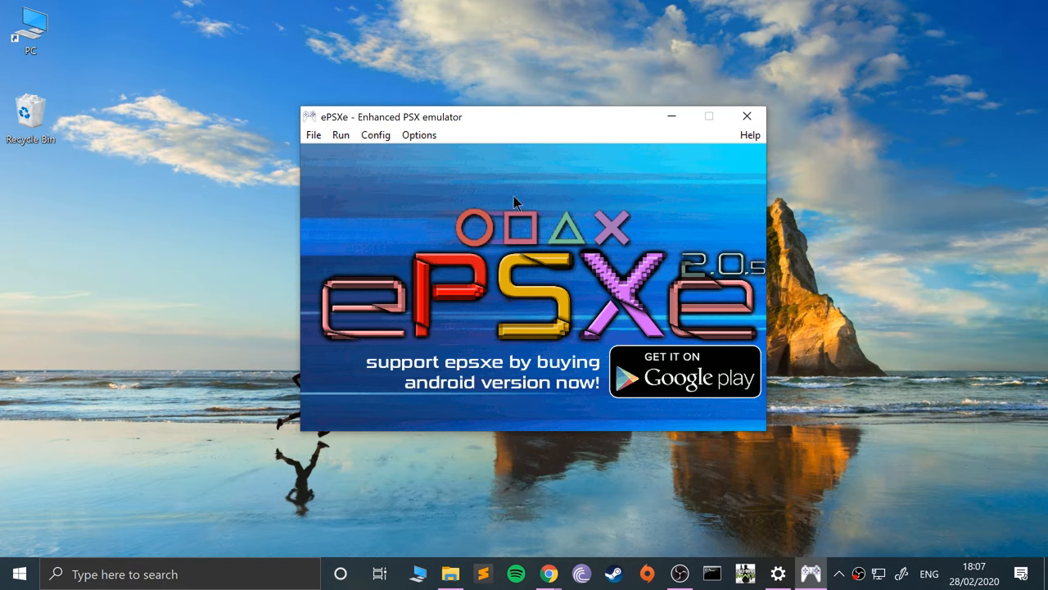
pyautogui.moveTo(306, 144)
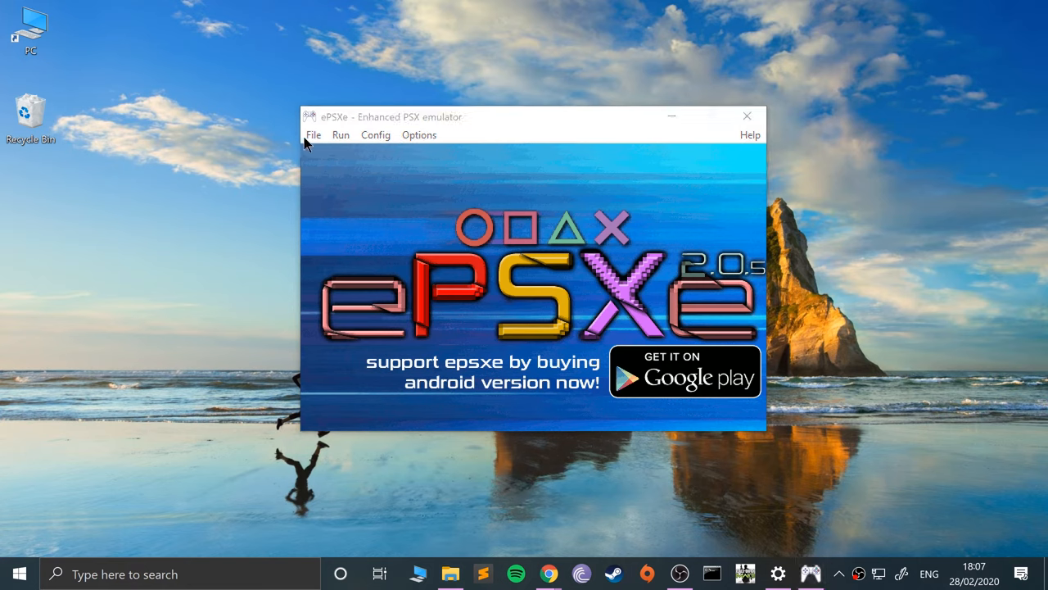
# Use File > Change Disc > ISO to bring up the disc-swap image browser.
pyautogui.click(313, 135)
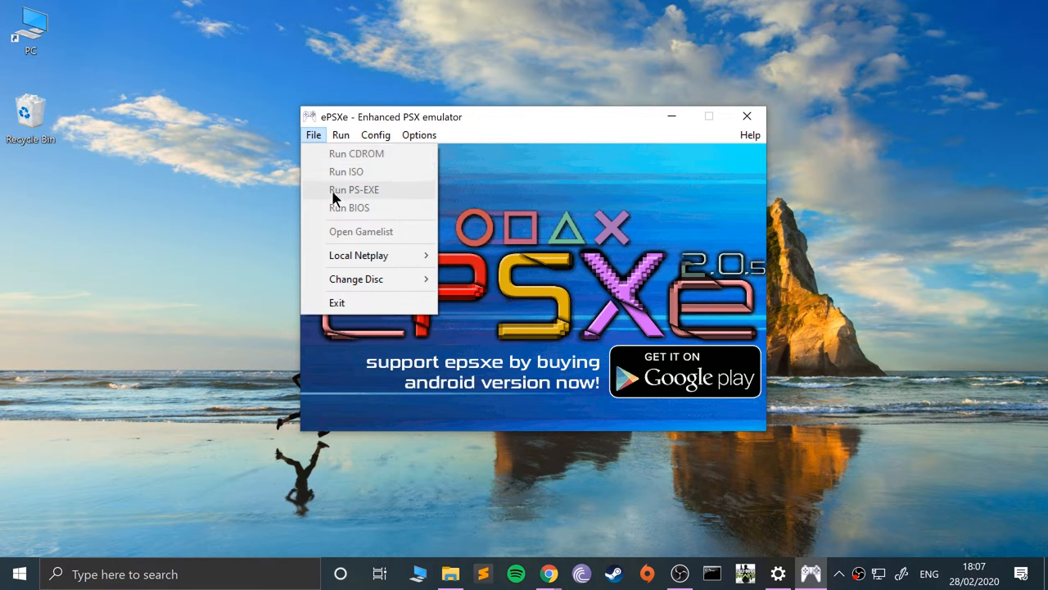
pyautogui.moveTo(328, 172)
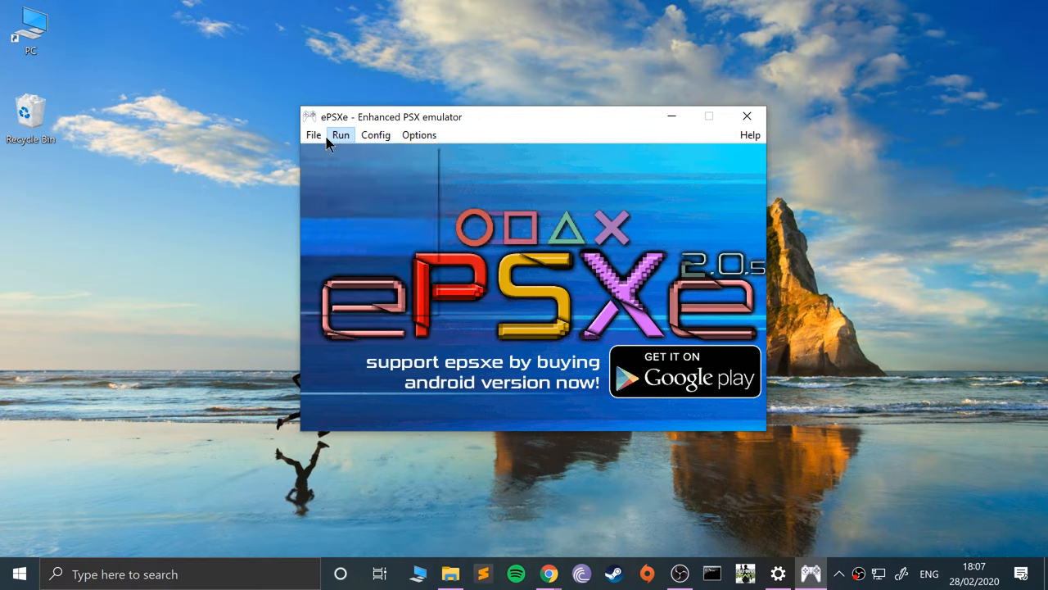
pyautogui.click(312, 134)
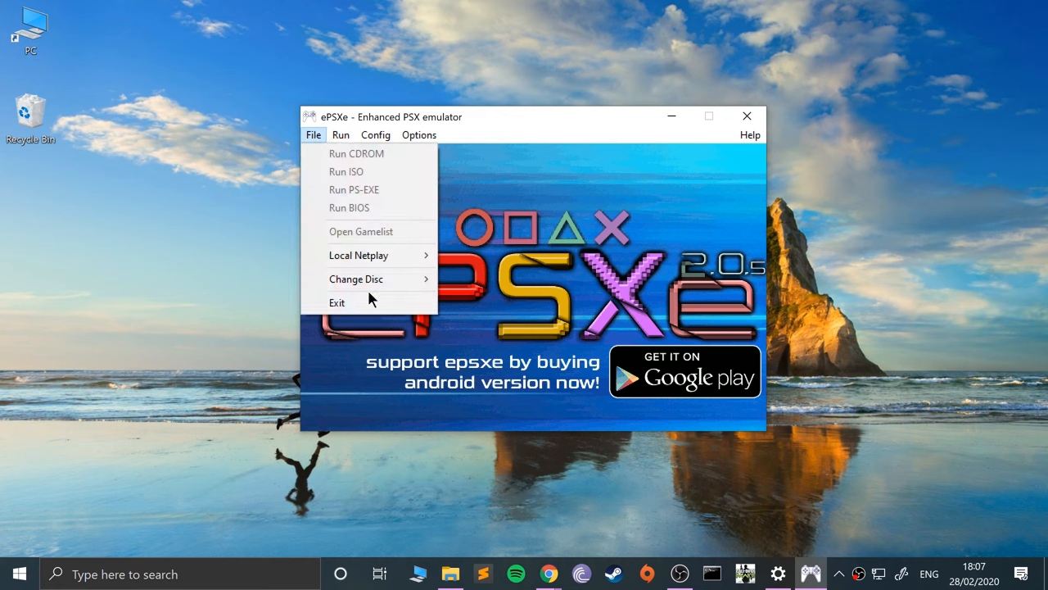
pyautogui.moveTo(357, 279)
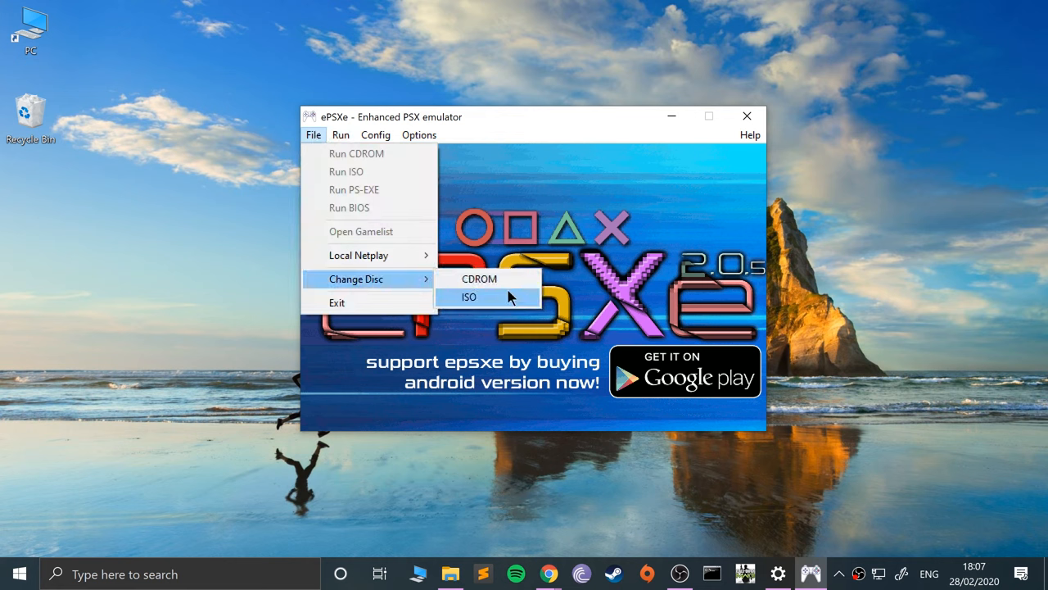
pyautogui.moveTo(521, 301)
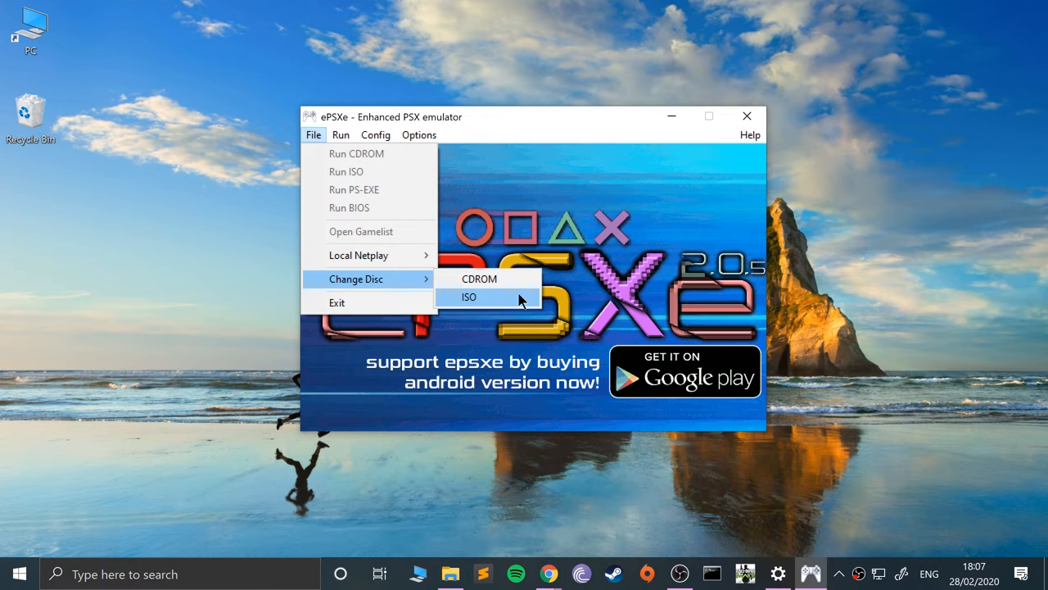
pyautogui.moveTo(526, 308)
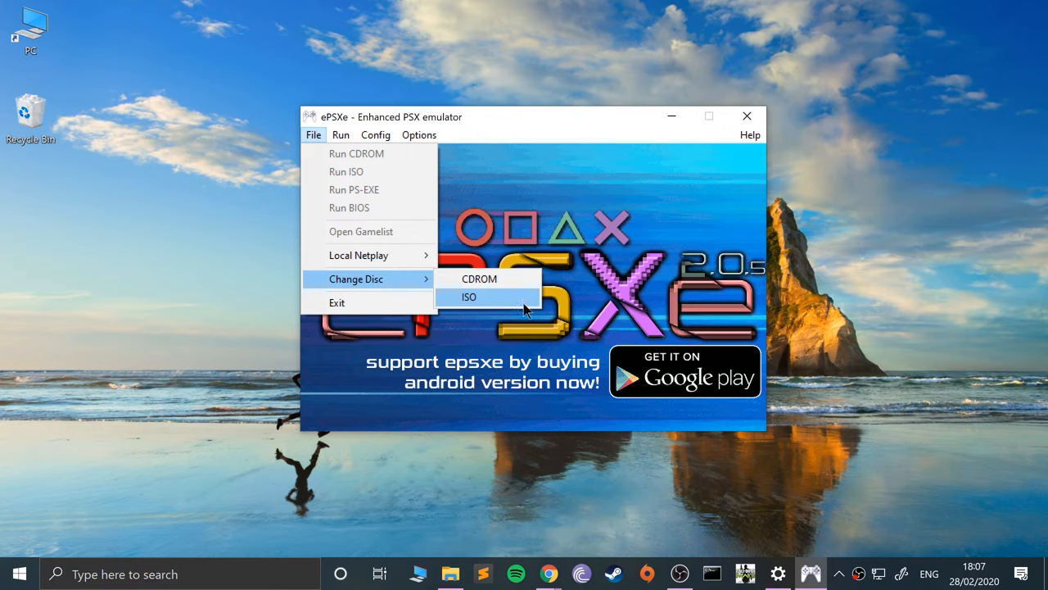
pyautogui.moveTo(530, 313)
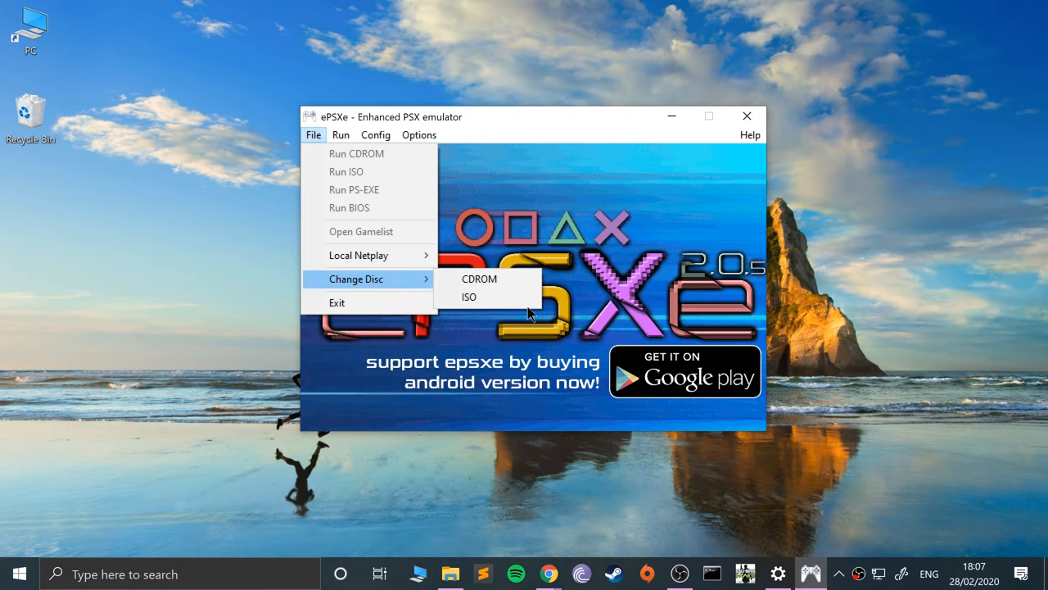
pyautogui.click(469, 296)
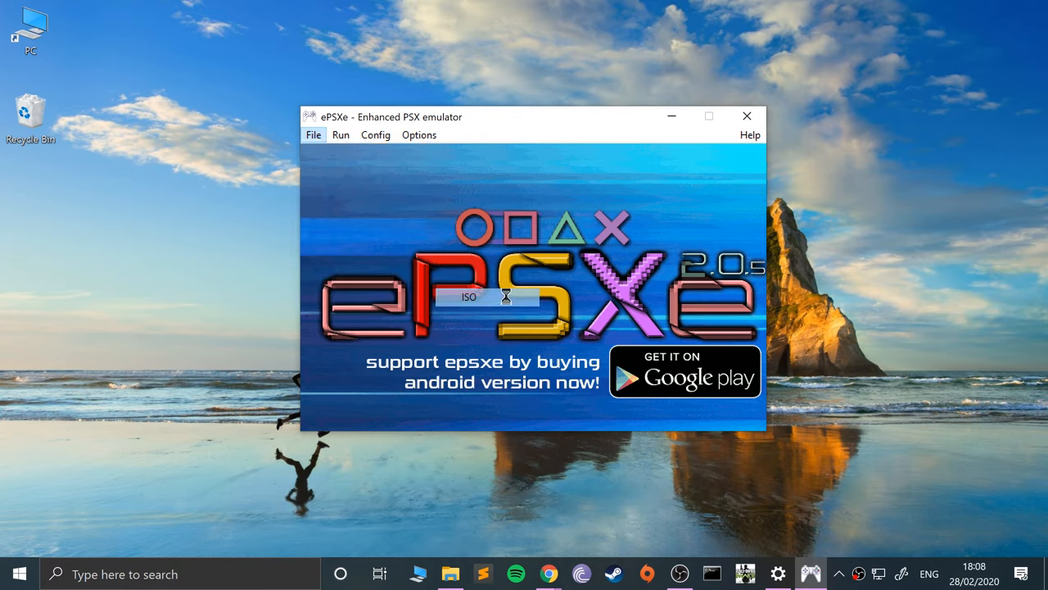
pyautogui.click(313, 134)
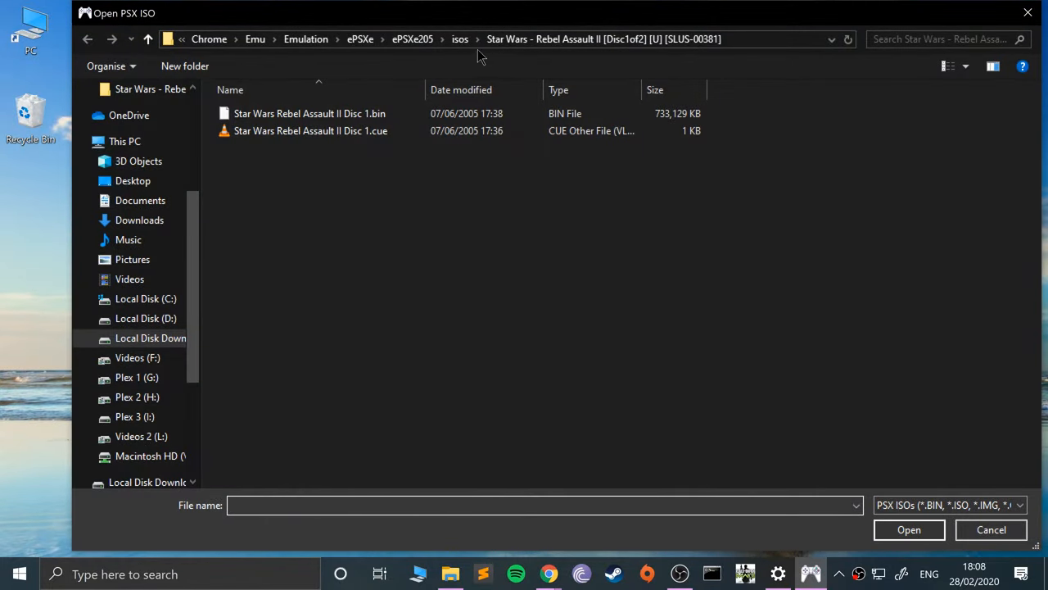